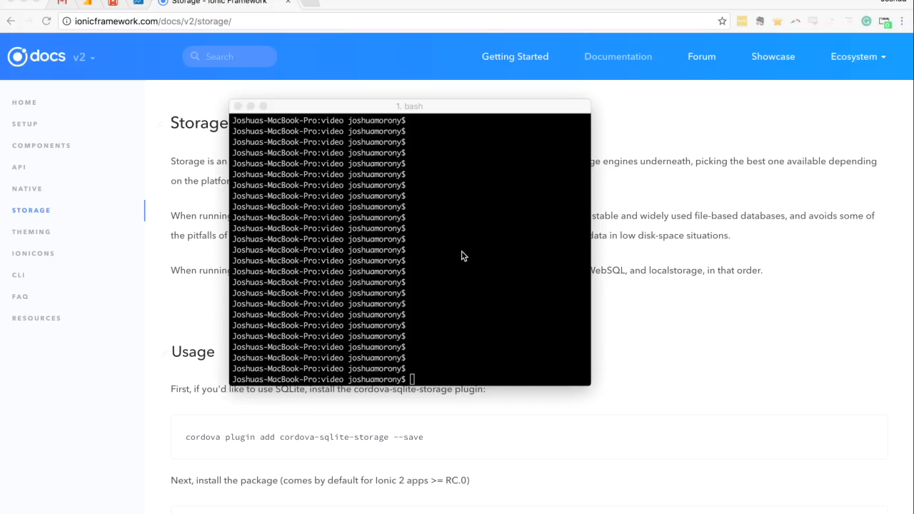
Start a blank Ionic 2 project 'ionic2-save-data' and cd into its folder.
text(ionic start ionic2-save-data blank --v2)
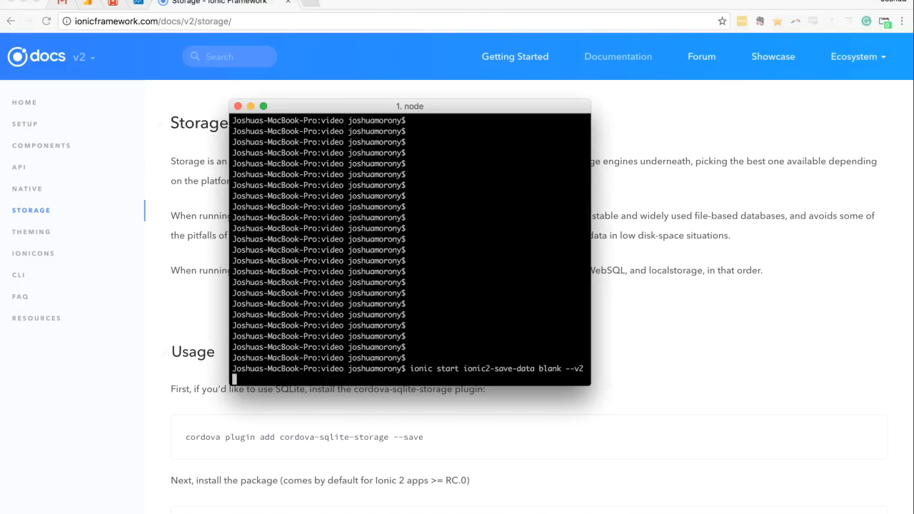
text(cd)
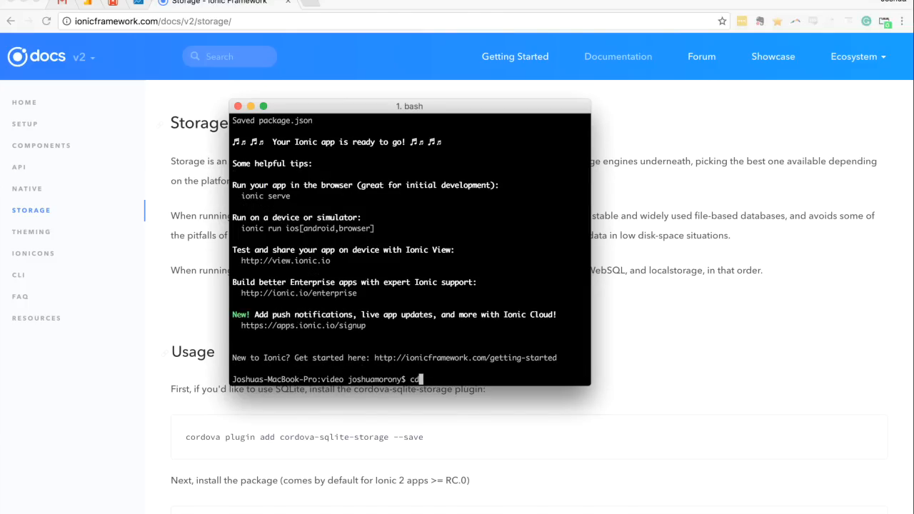
text(ionic2-save-da)
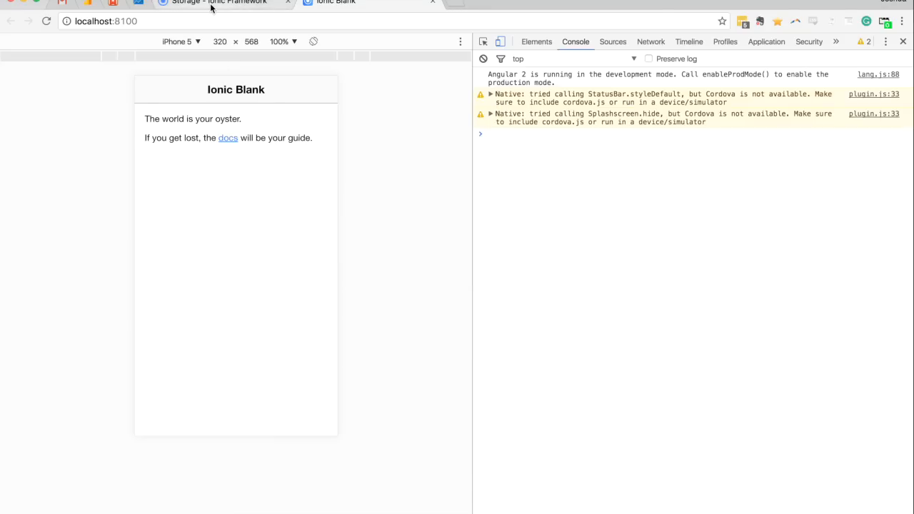
click(217, 3)
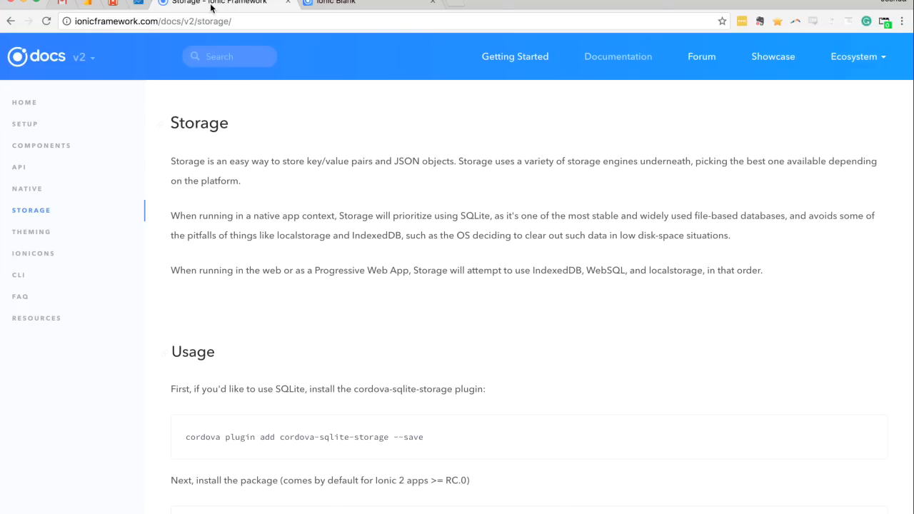
scroll(down, 3)
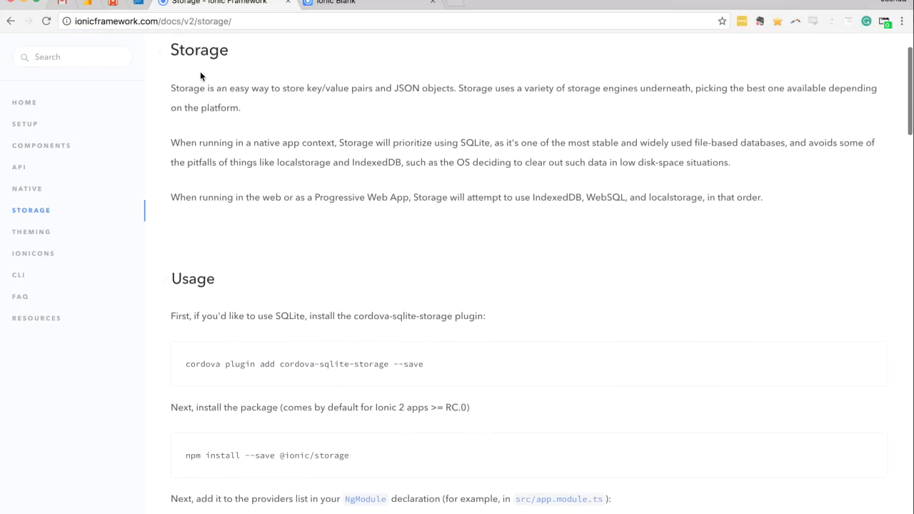
scroll(down, 3)
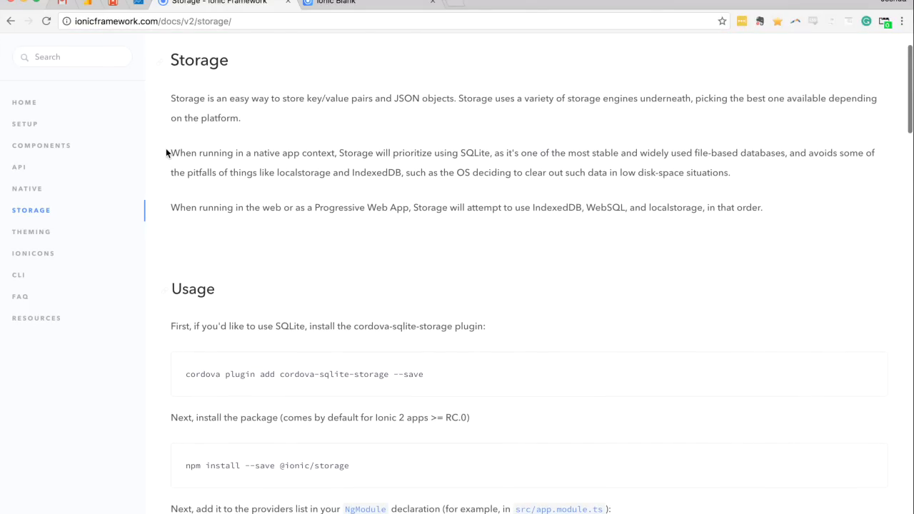
scroll(down, 3)
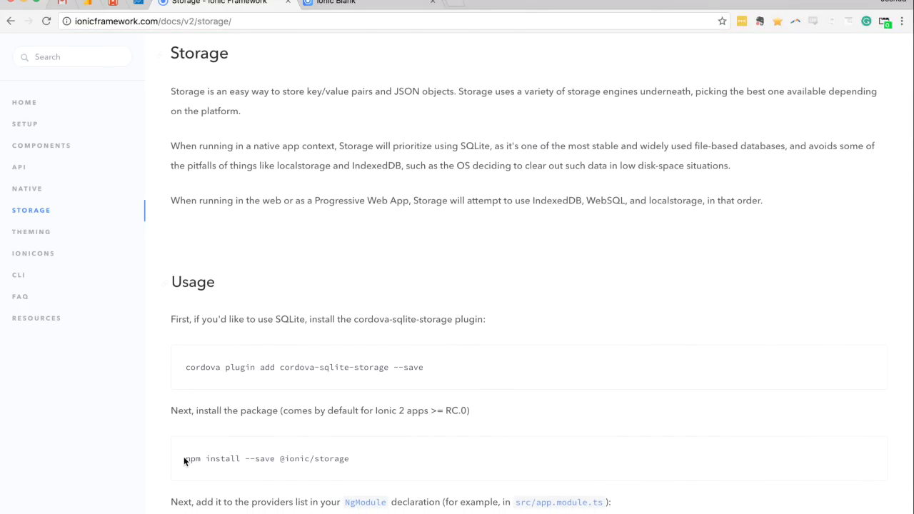
drag(186, 458, 350, 459)
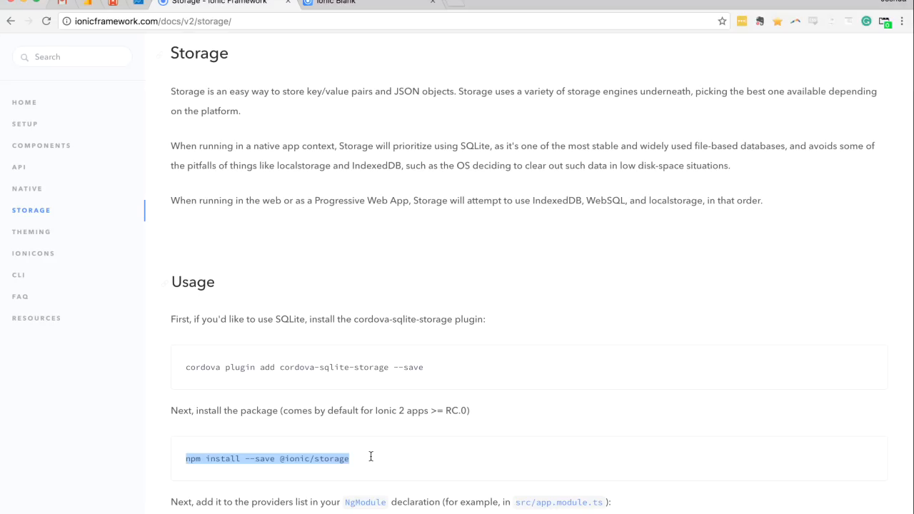
mouse_move(392, 206)
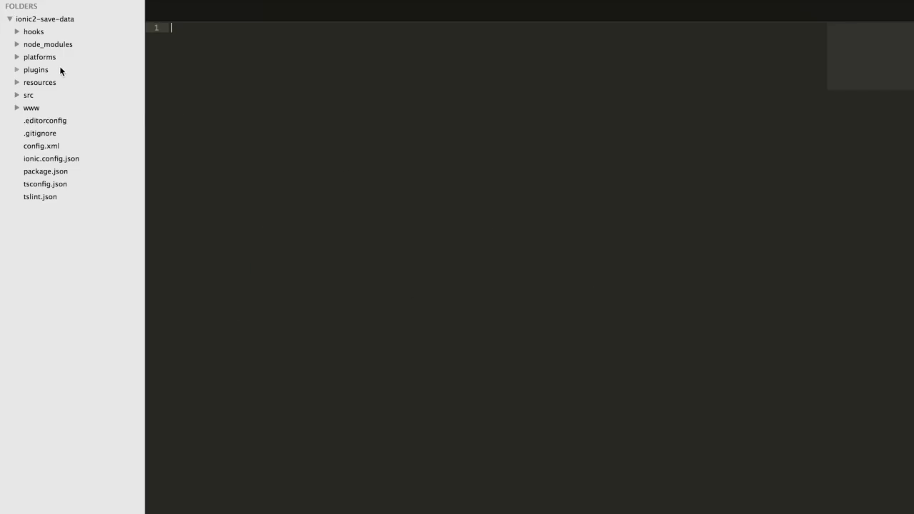
click(29, 95)
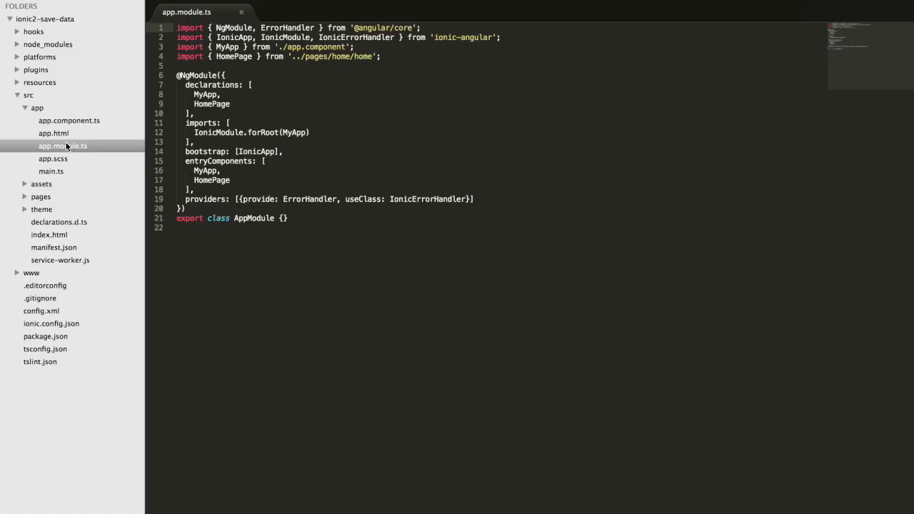
mouse_move(346, 112)
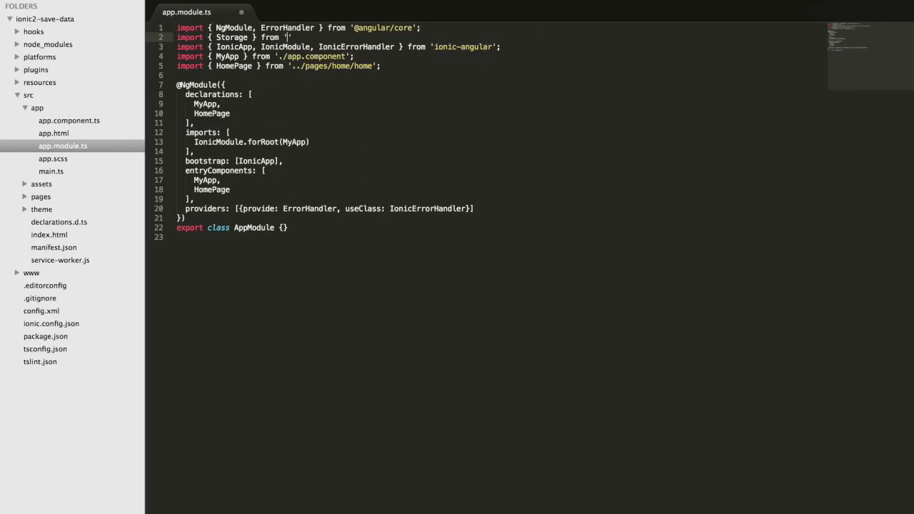
text(@ionic/storage)
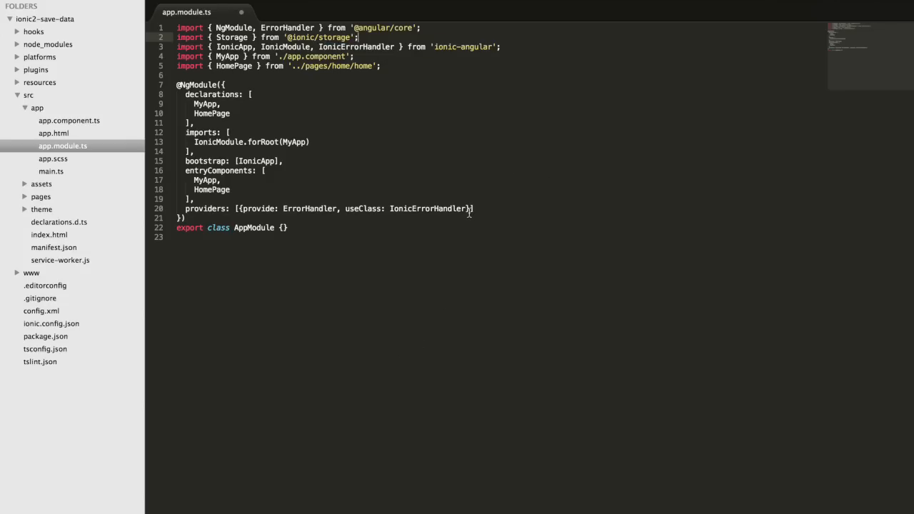
text(, Storage)
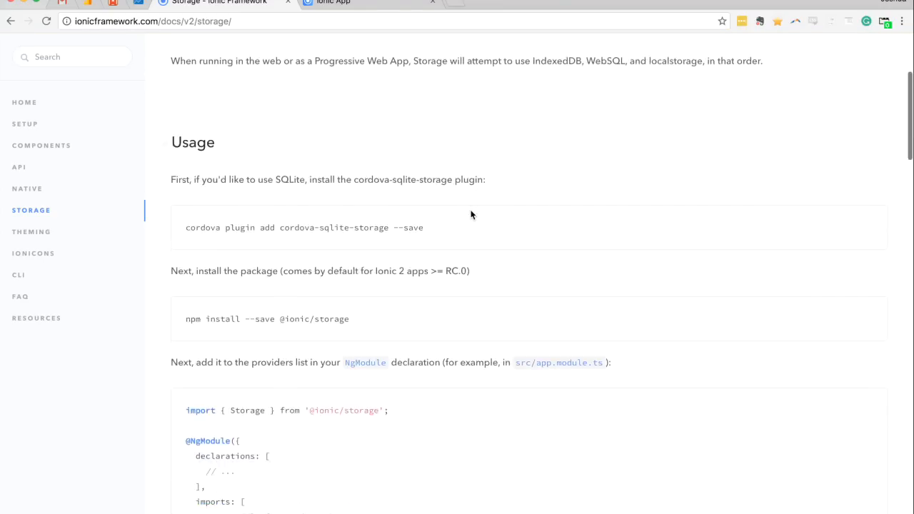
Scroll the Storage docs down to the storage.set/storage.get constructor example.
scroll(down, 3)
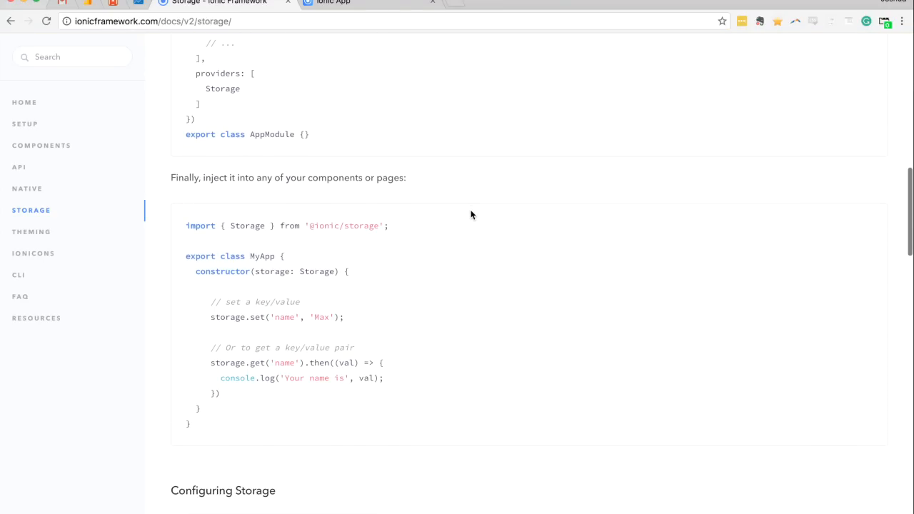
scroll(down, 3)
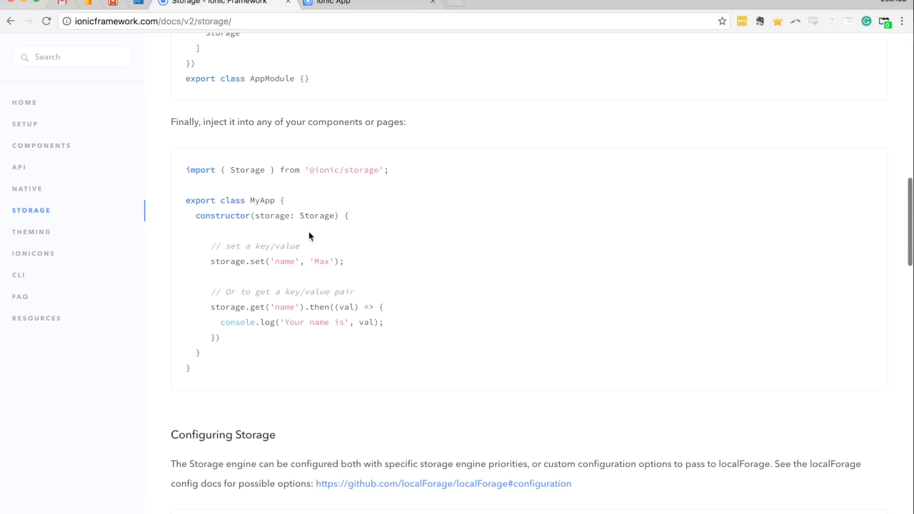
mouse_move(226, 260)
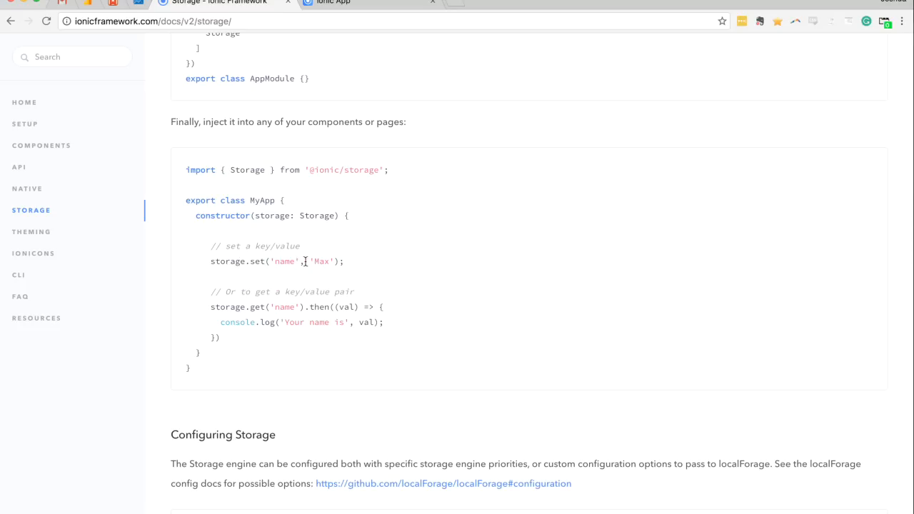
mouse_move(226, 306)
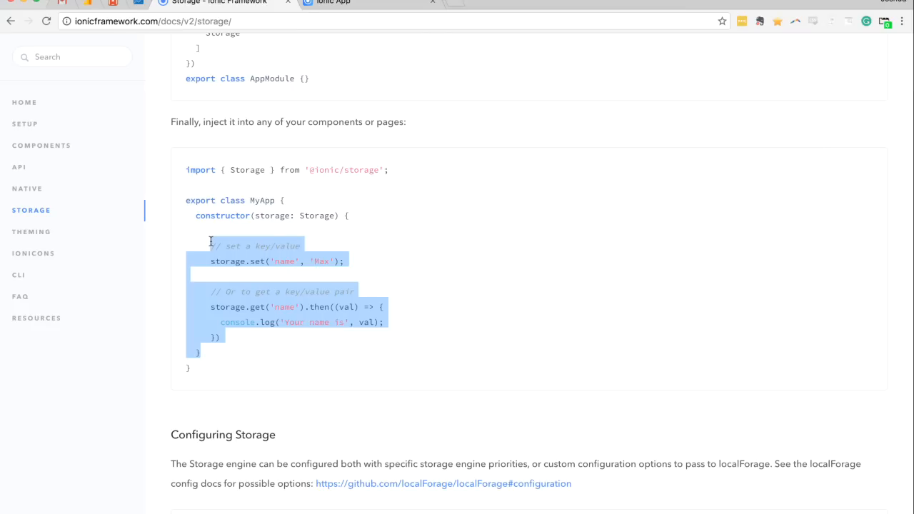
click(229, 245)
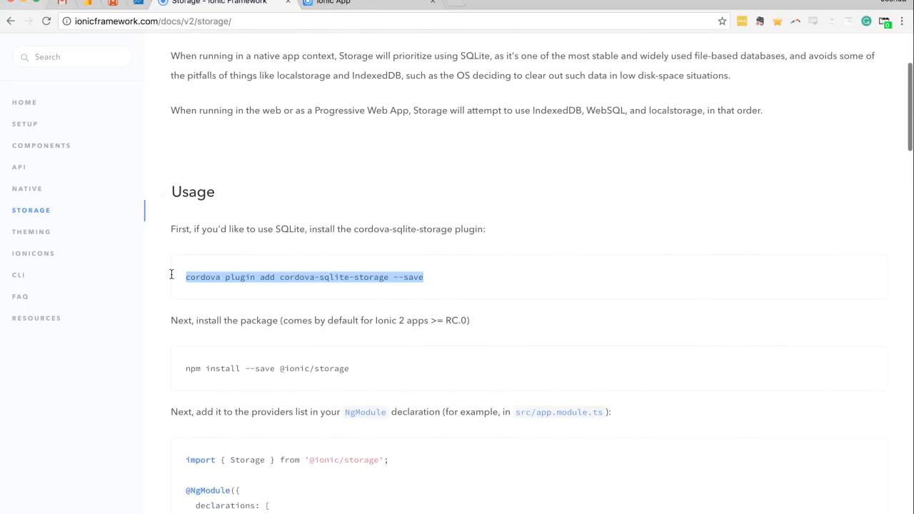
click(213, 296)
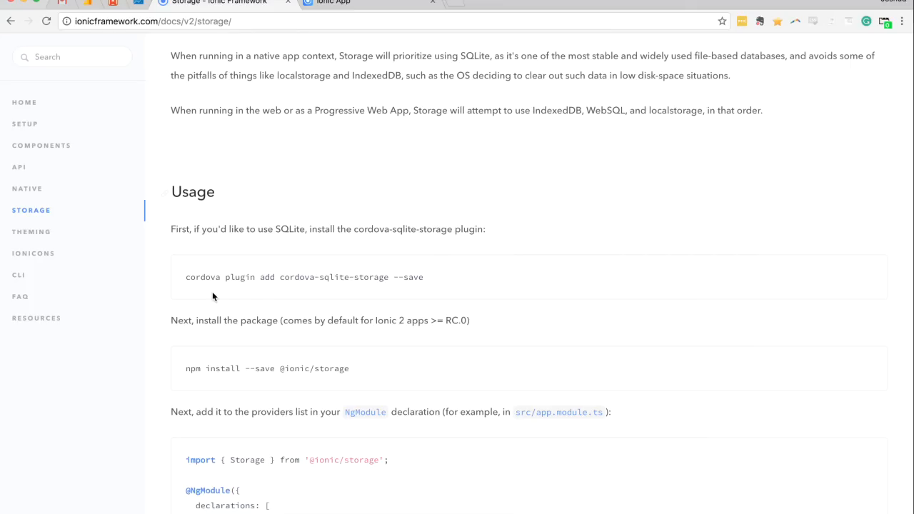
scroll(down, 3)
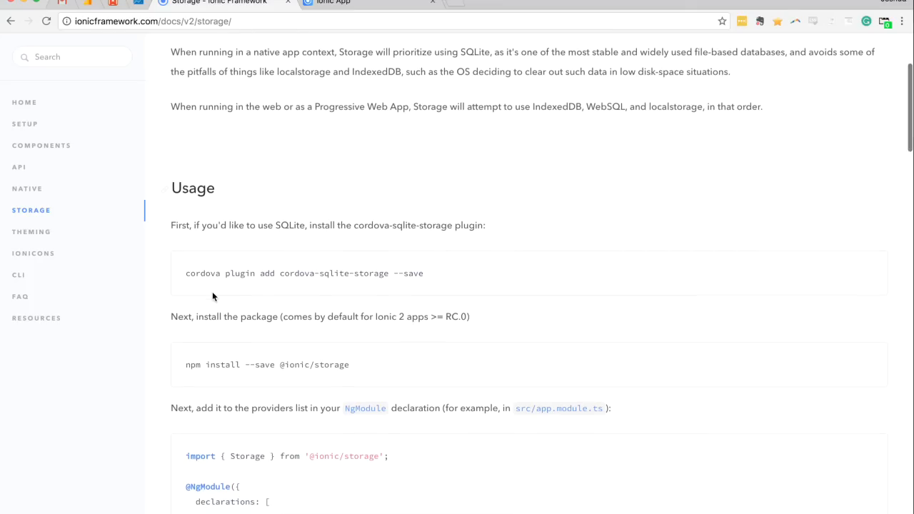
scroll(down, 3)
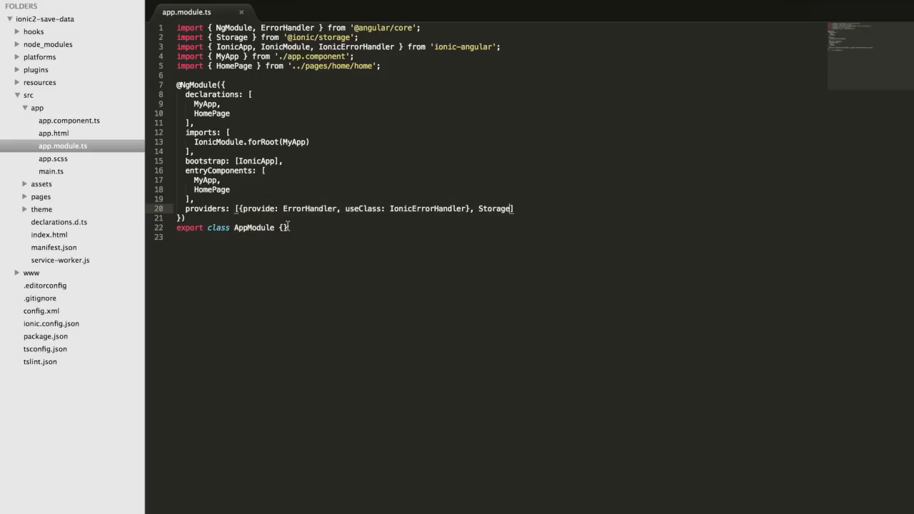
click(40, 197)
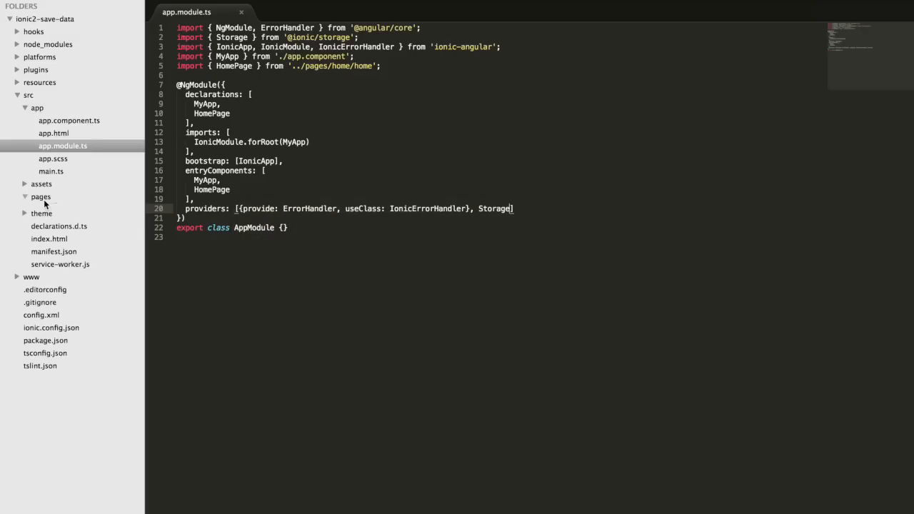
click(40, 198)
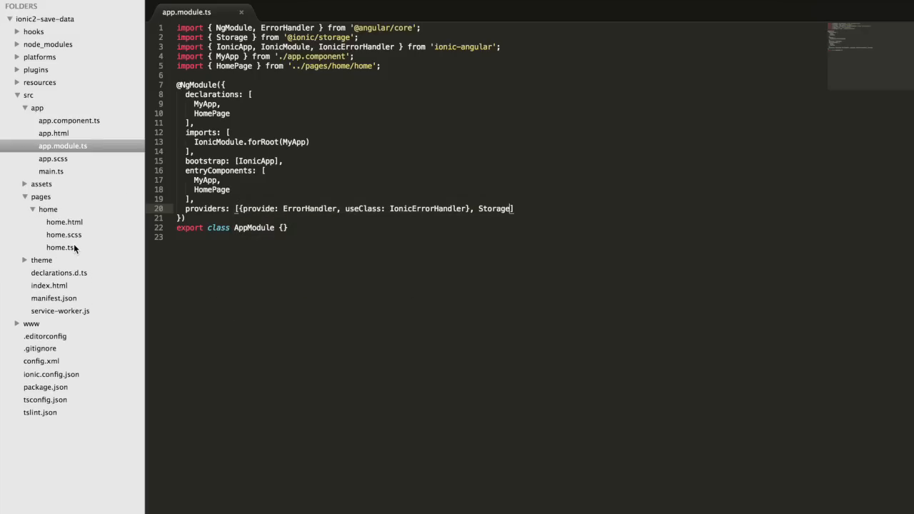
click(60, 247)
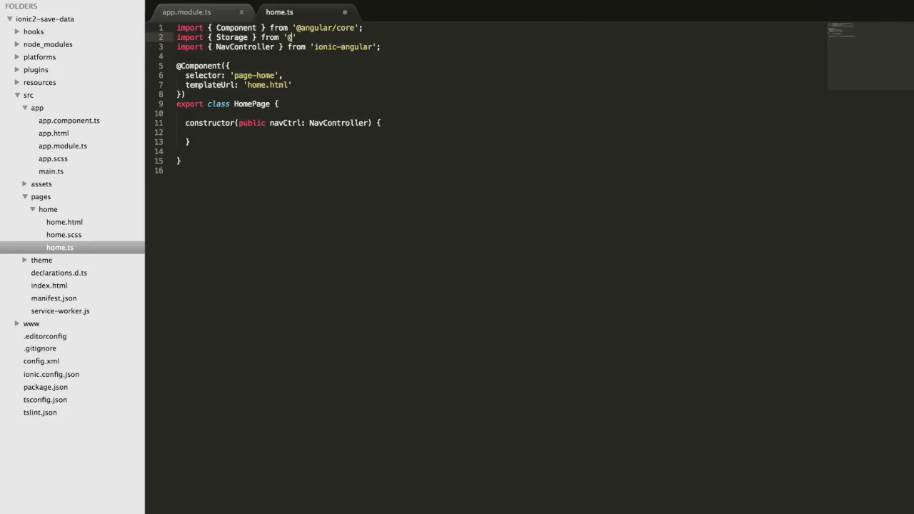
text(@ionic/storage)
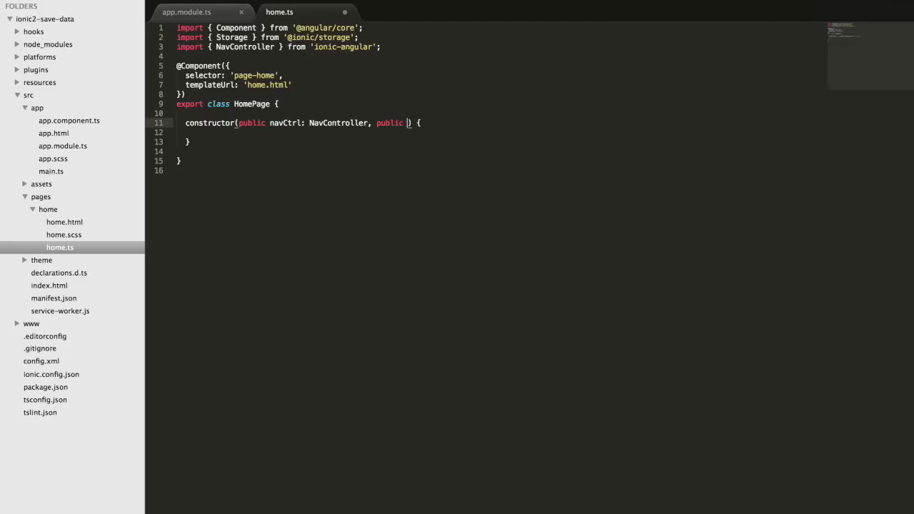
text(storage: Storage)
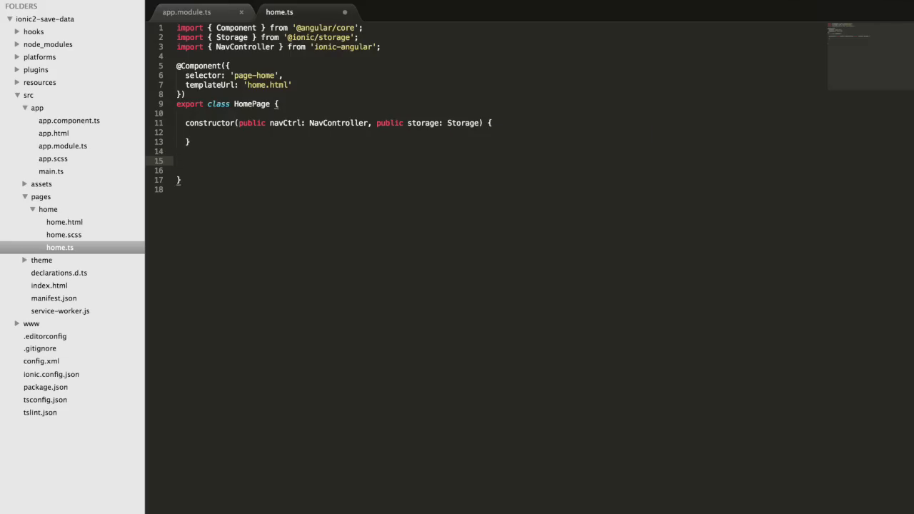
Add empty setData() and getData() methods to the home page class.
text(setData(){)
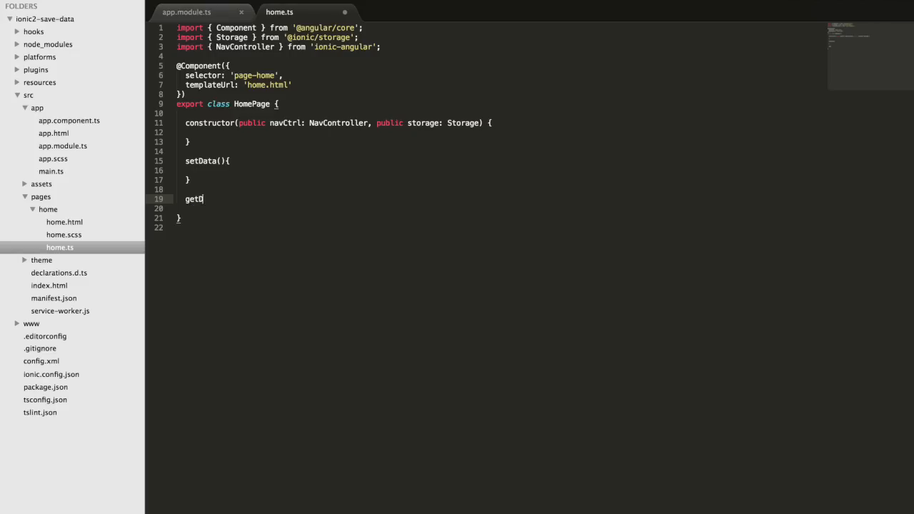
text(Data())
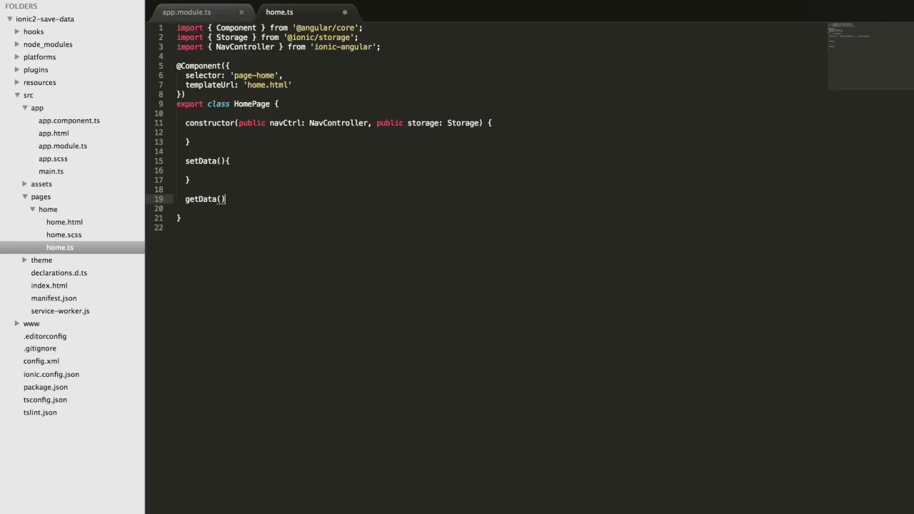
text({})
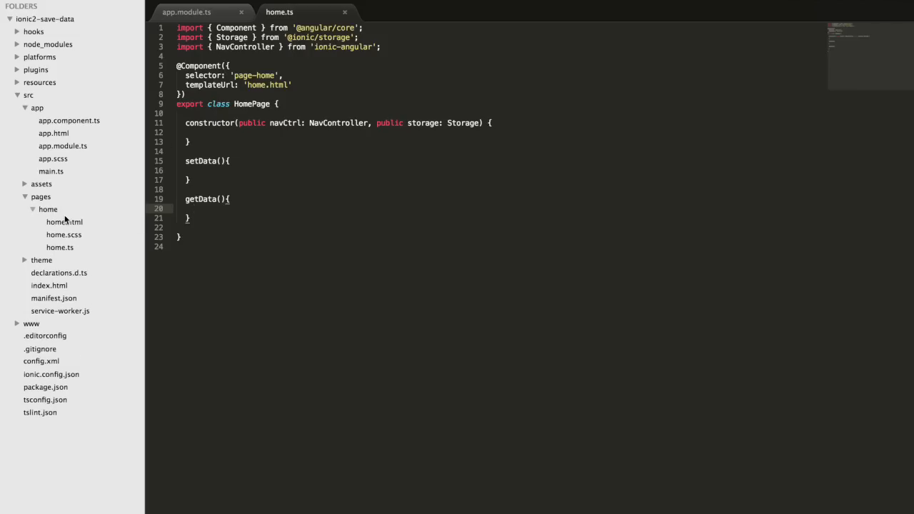
In home.html, add ion-buttons Set Data and Get Data bound to setData() and getData().
click(65, 222)
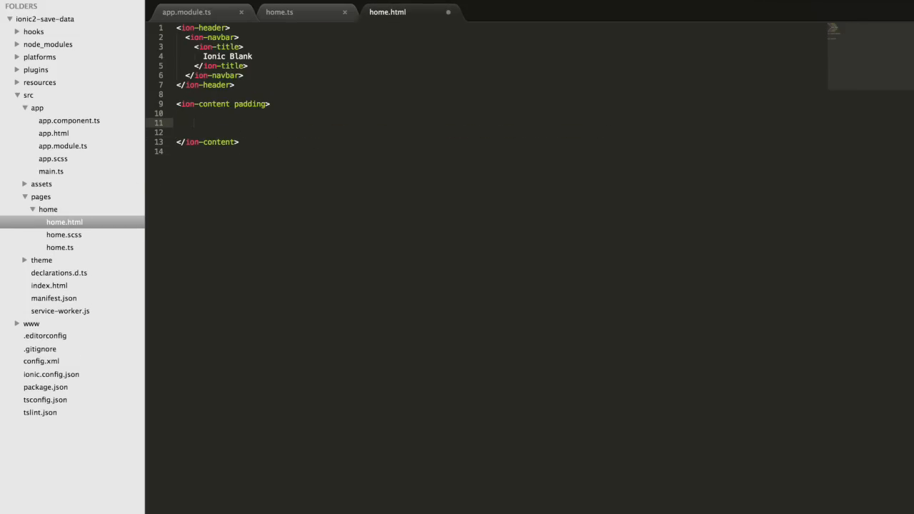
text(<button ion-button)
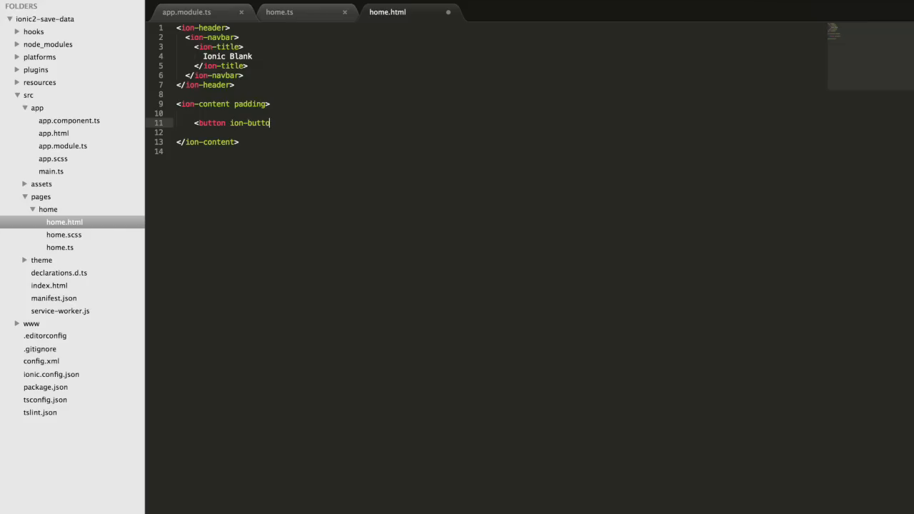
text((click)=")
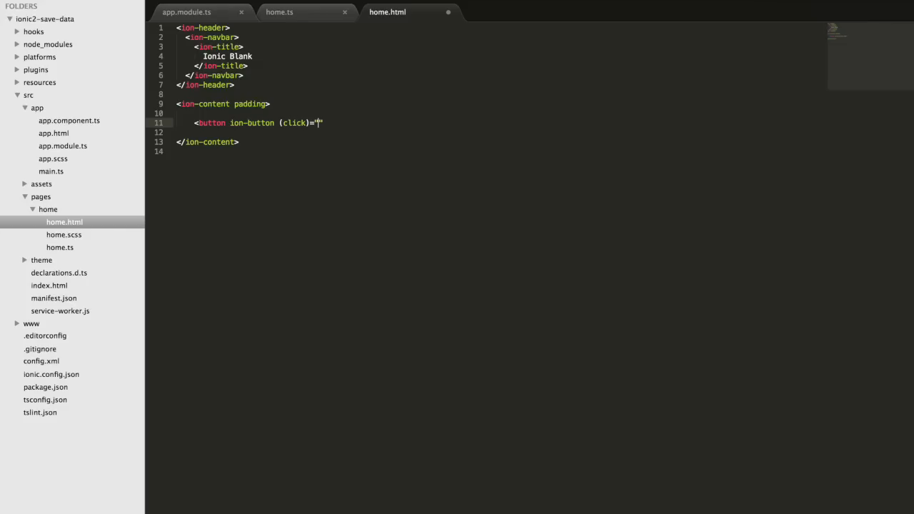
click(280, 12)
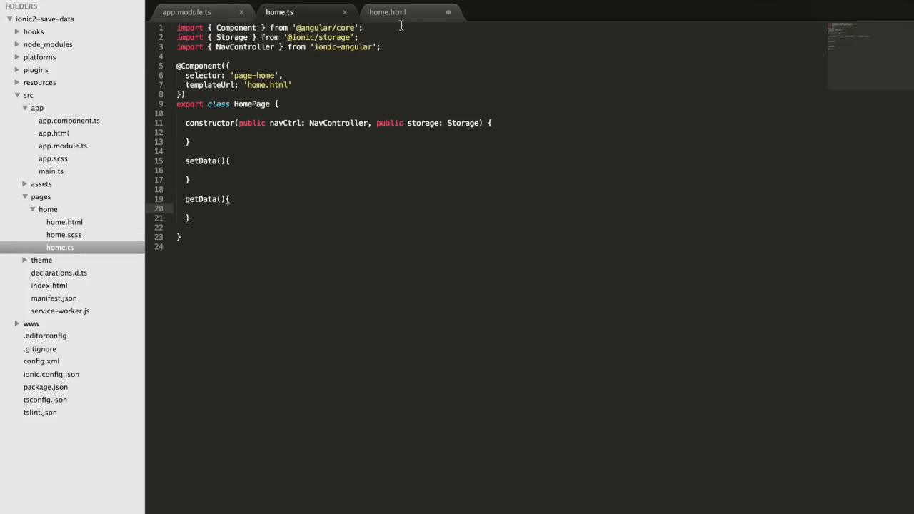
click(388, 12)
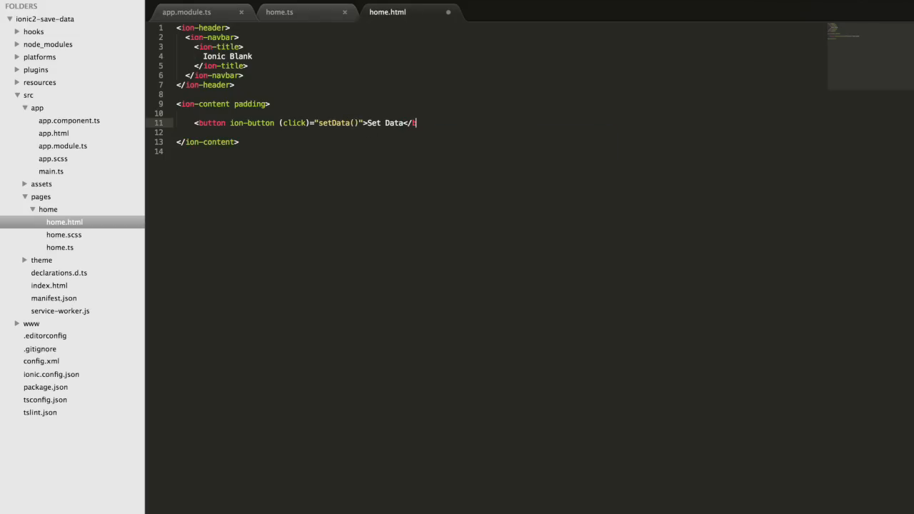
text(button>)
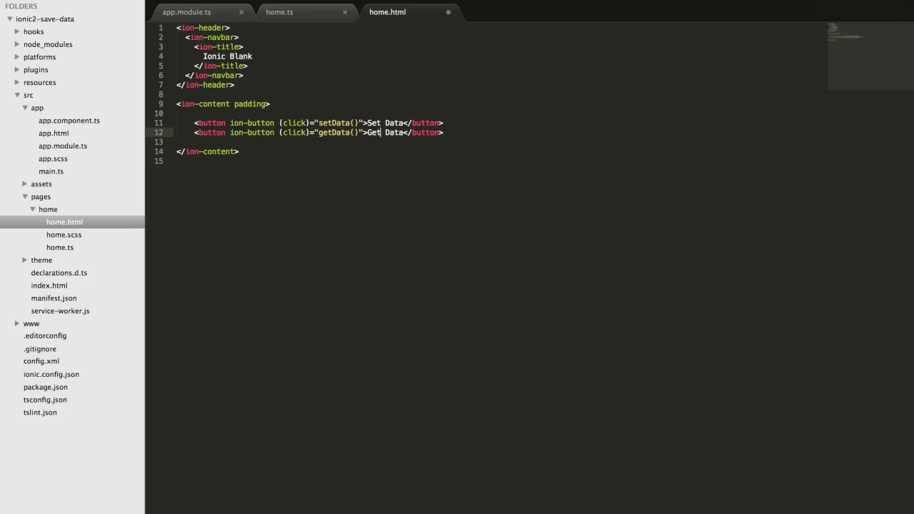
Make setData log "set data" and getData log "get data" to the console.
click(280, 11)
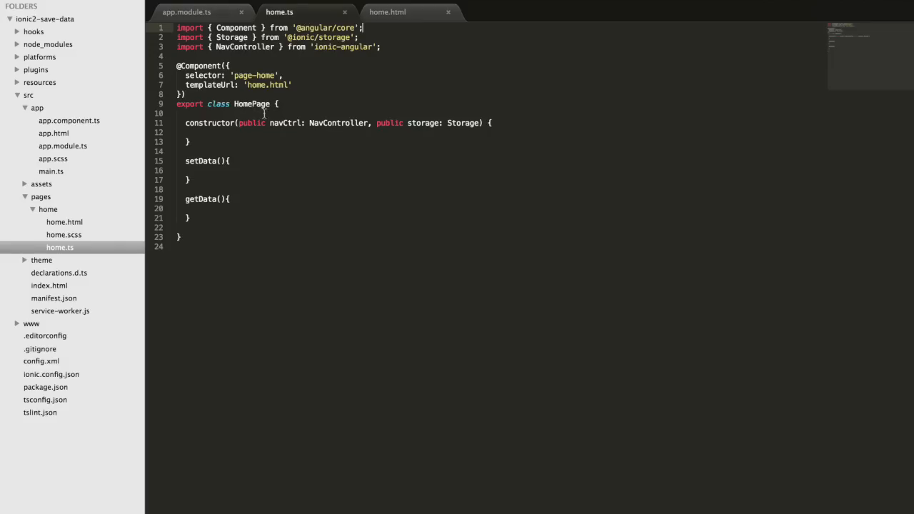
text(console.lo)
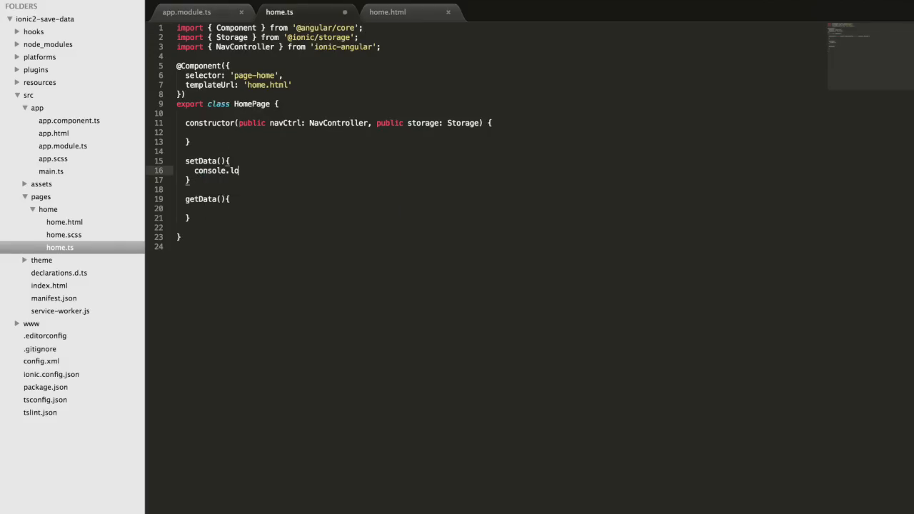
text(g("set data");)
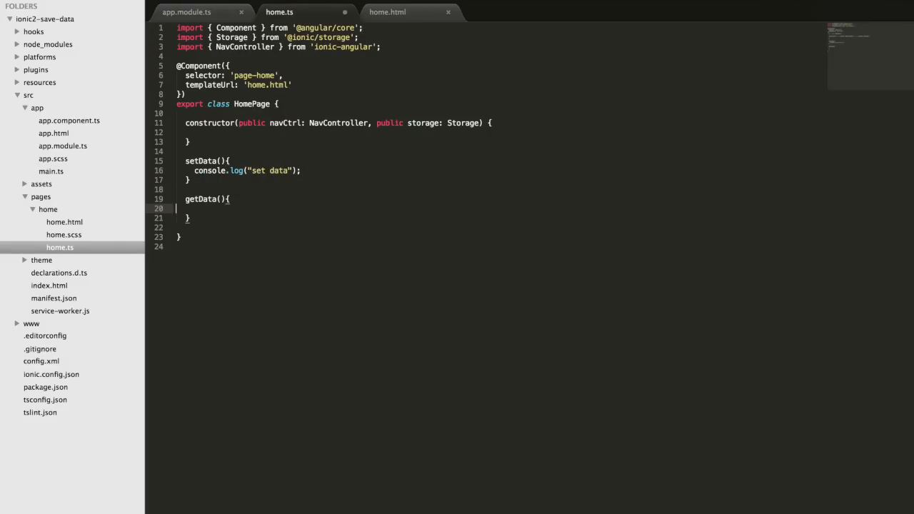
text(console.log(""))
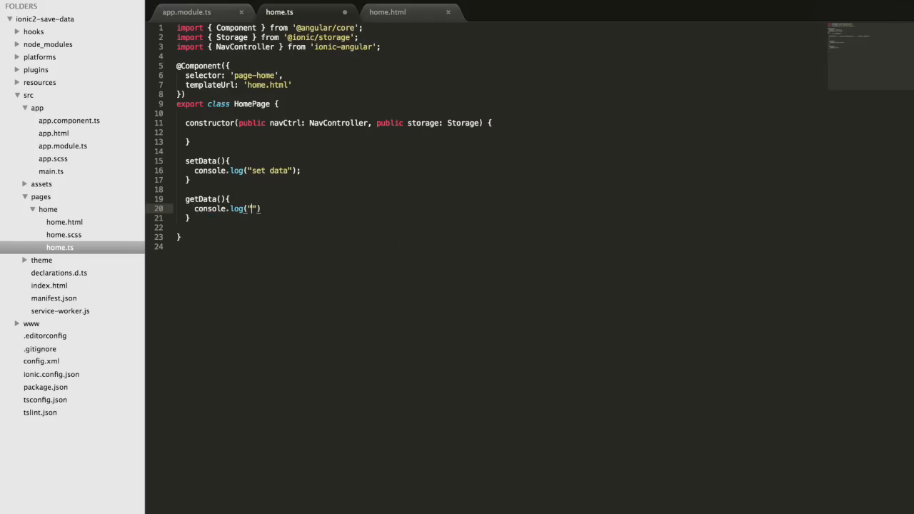
text(get data)
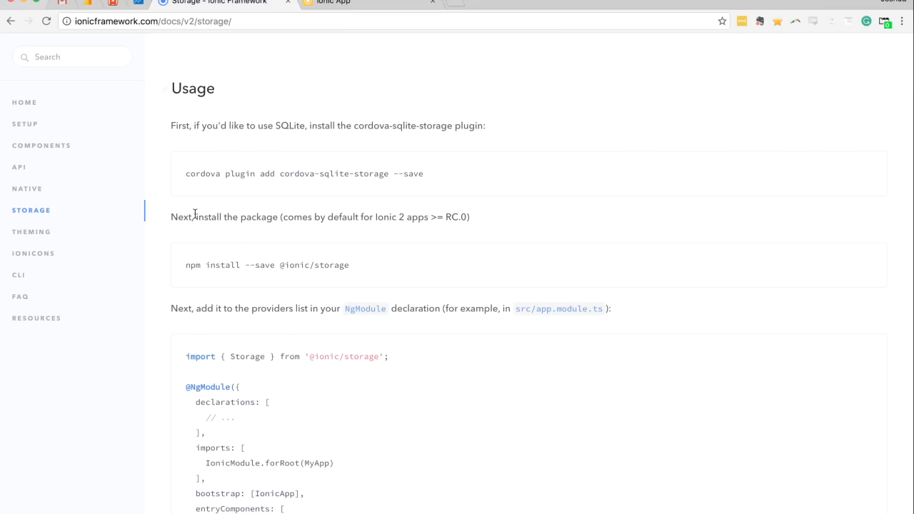
In the running app at localhost:8100, check the console and confirm Set Data logs "set data".
click(336, 3)
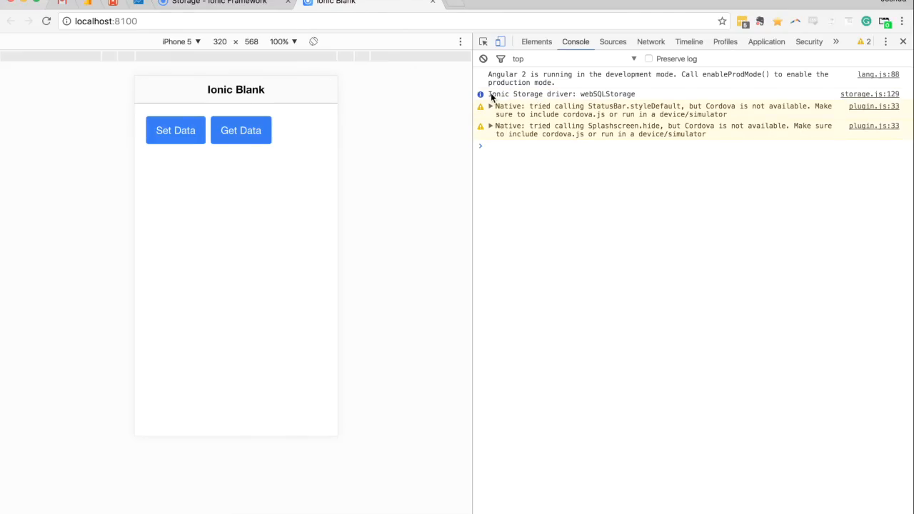
double_click(543, 95)
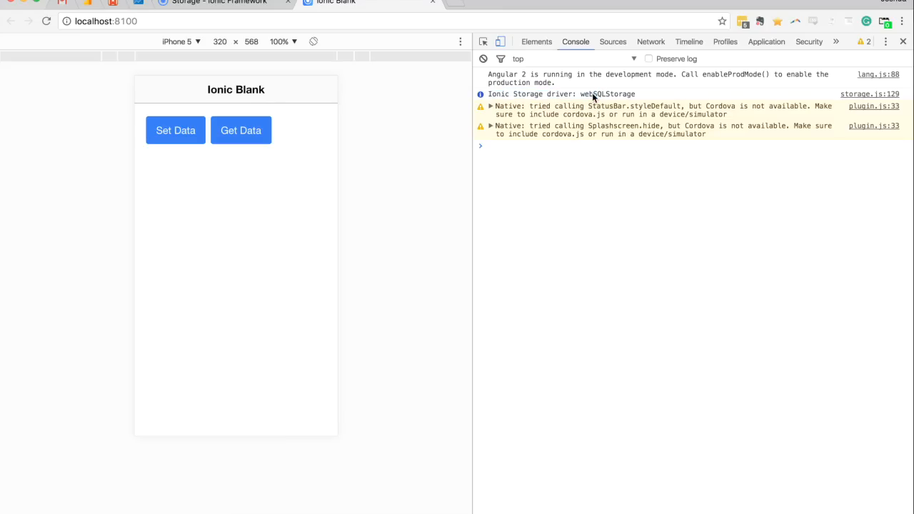
mouse_move(606, 99)
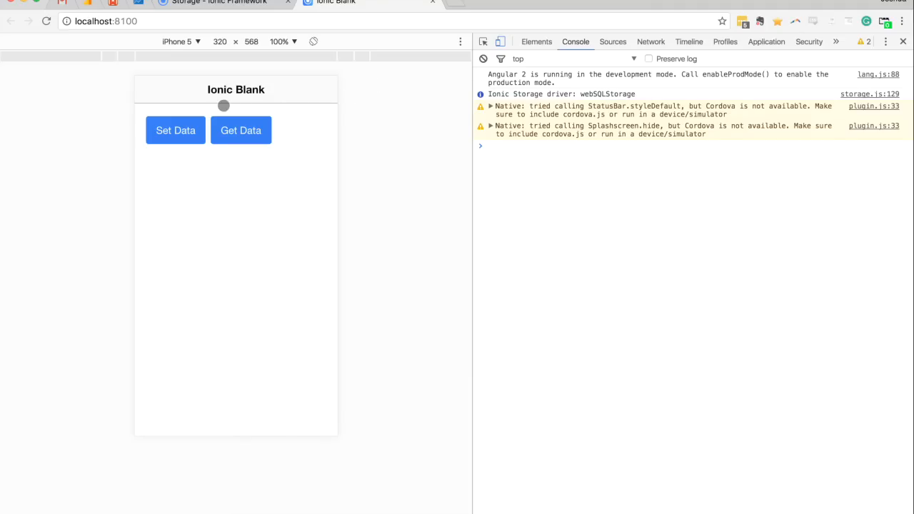
click(175, 130)
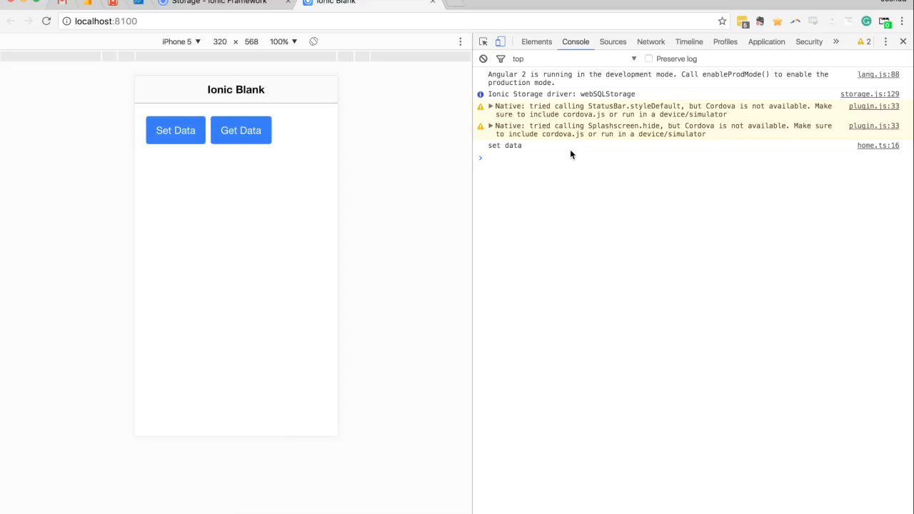
click(240, 130)
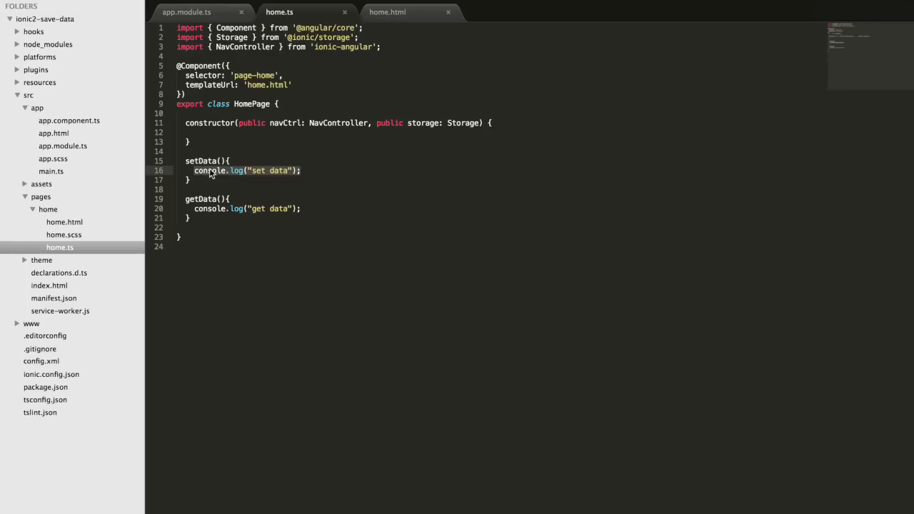
Make setData call this.storage.set('myData', 'hello').
text(this.storage.set(')
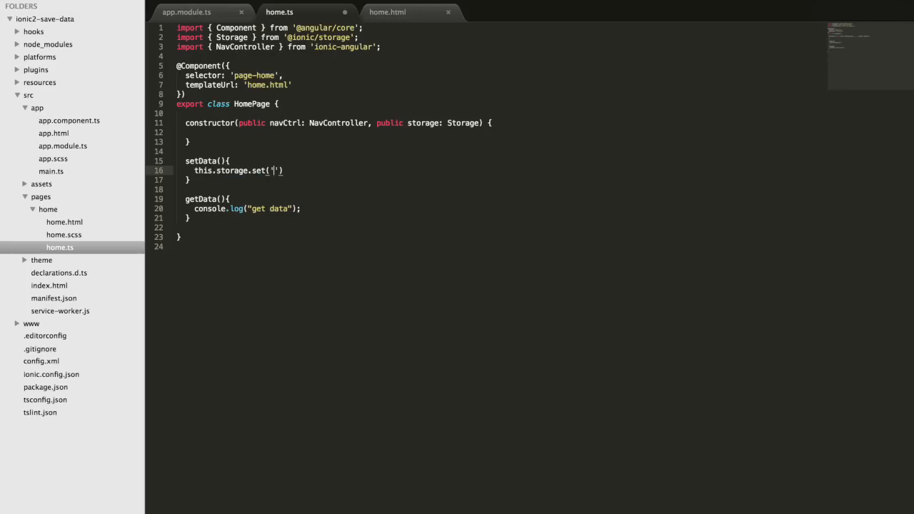
text(myData)
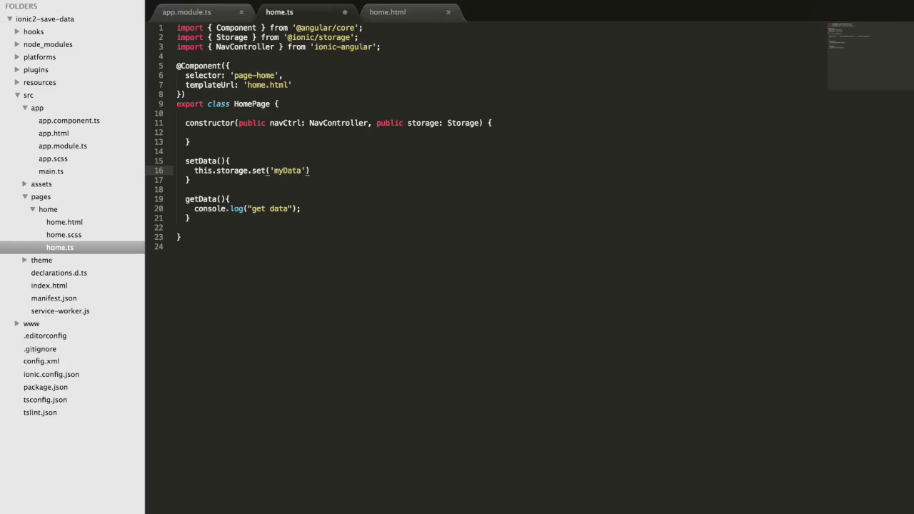
text(, '')
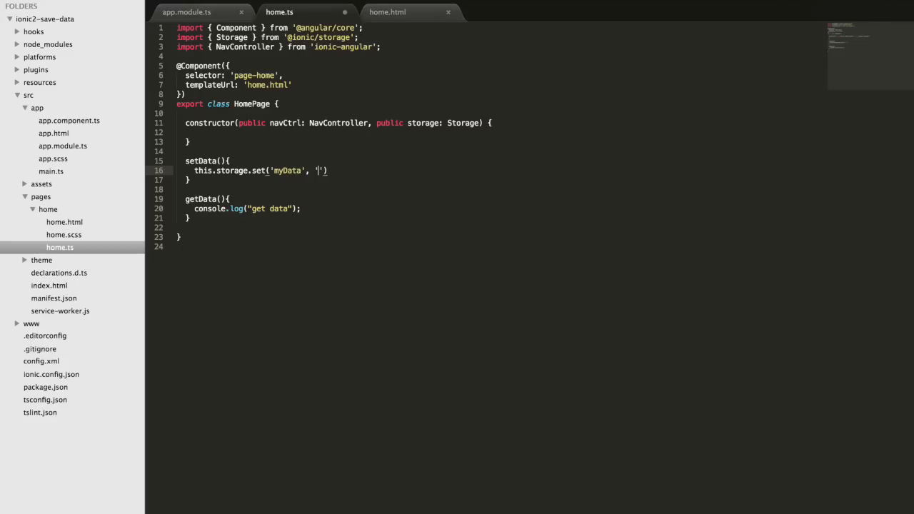
text(hello)
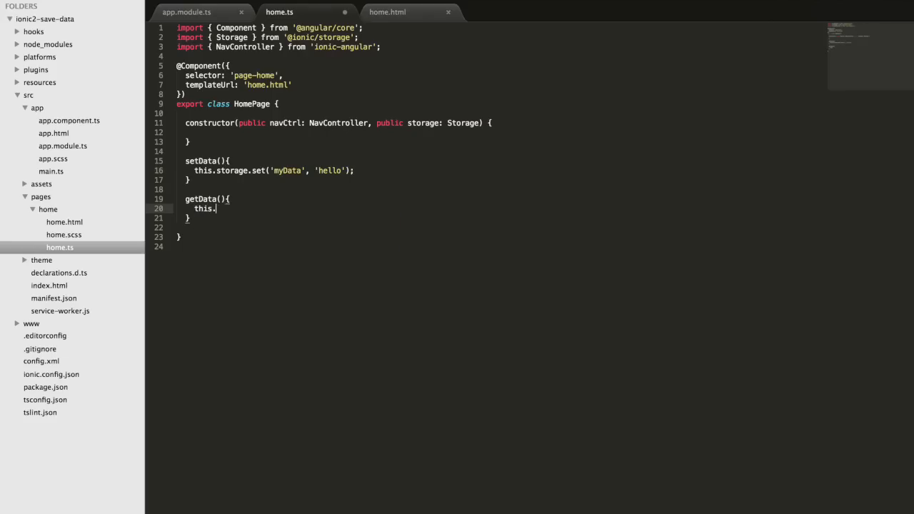
Make getData read 'myData' via this.storage.get and console.log the data, then save.
text(storage.get('myData', (data) => {)
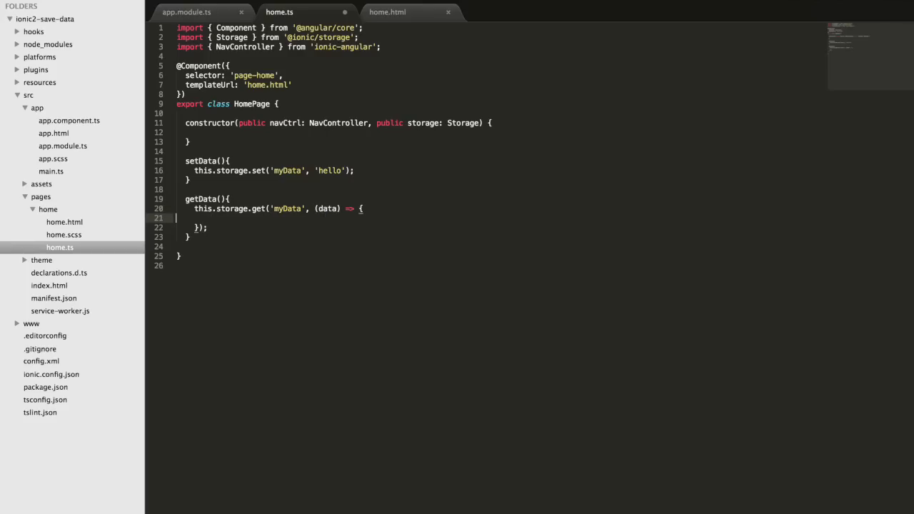
text(console.l)
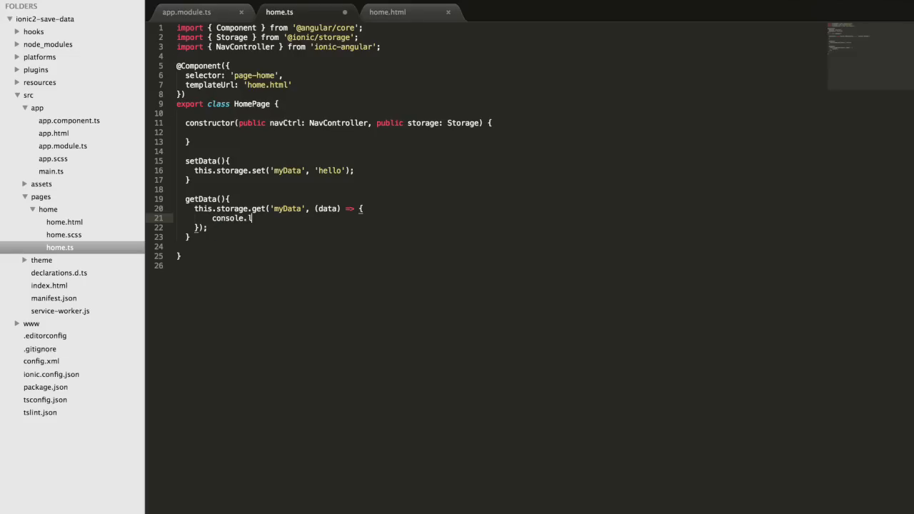
text(og(data);)
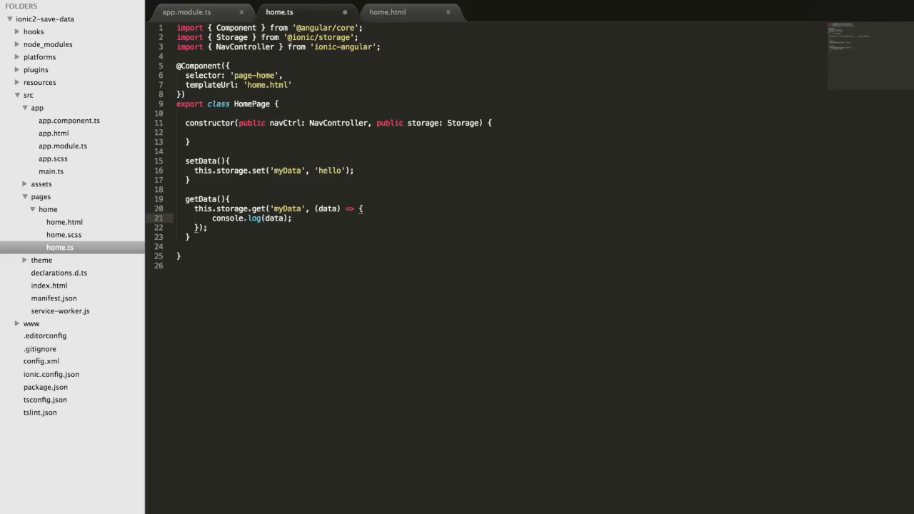
key(enter)
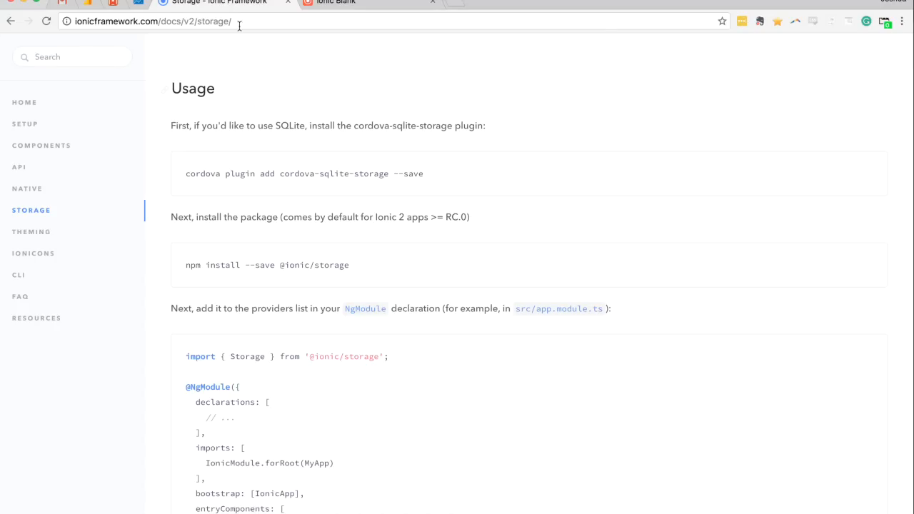
Rewrite getData as this.storage.get('myData').then((data) => { console.log(data); }).
scroll(down, 3)
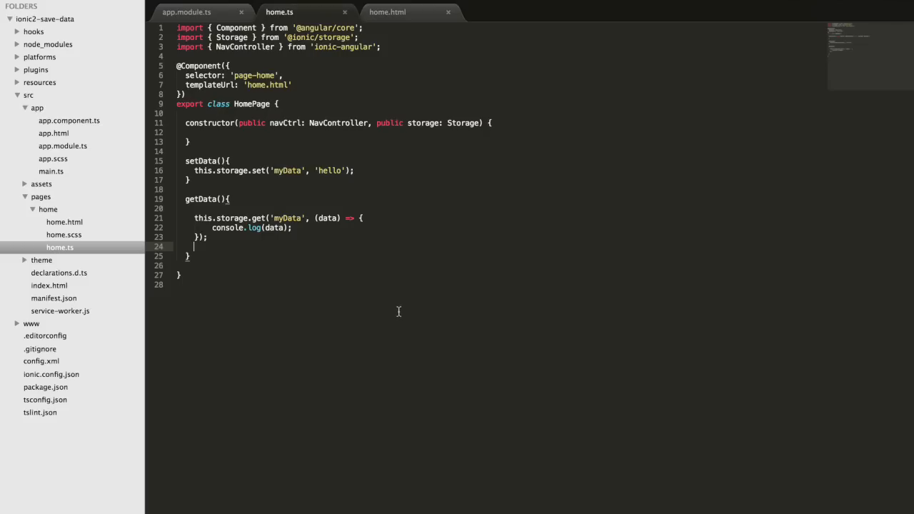
mouse_move(277, 240)
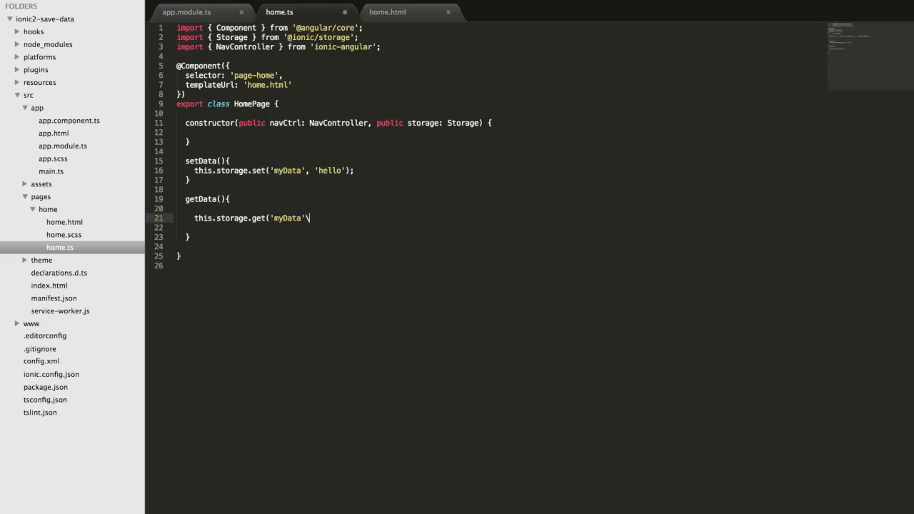
text().then)
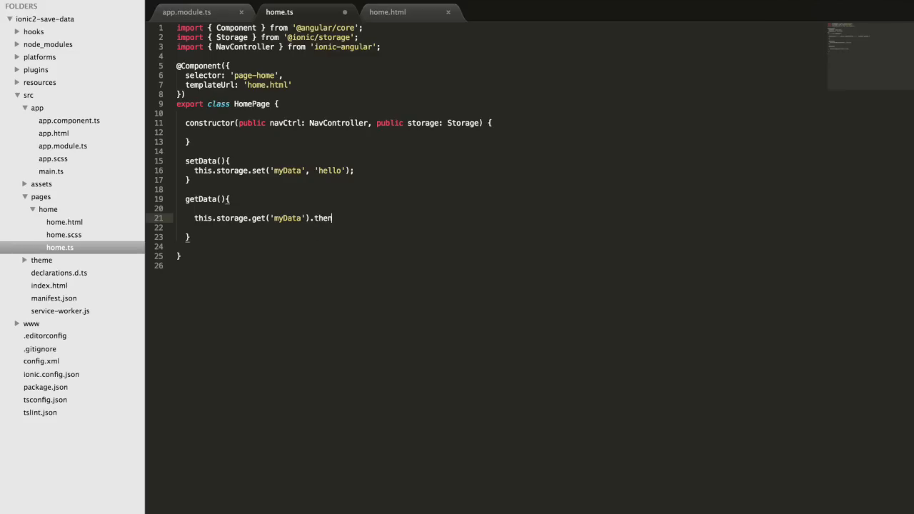
text(((data) => {)
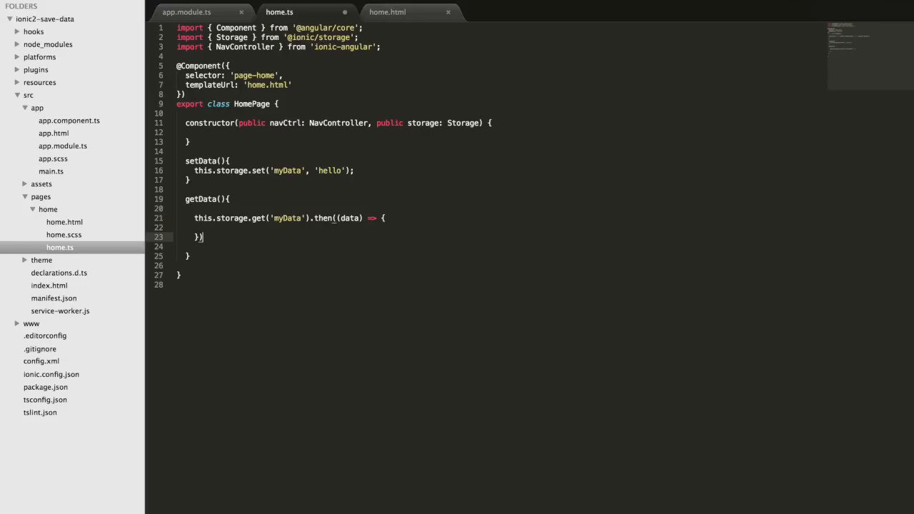
text(console.lo)
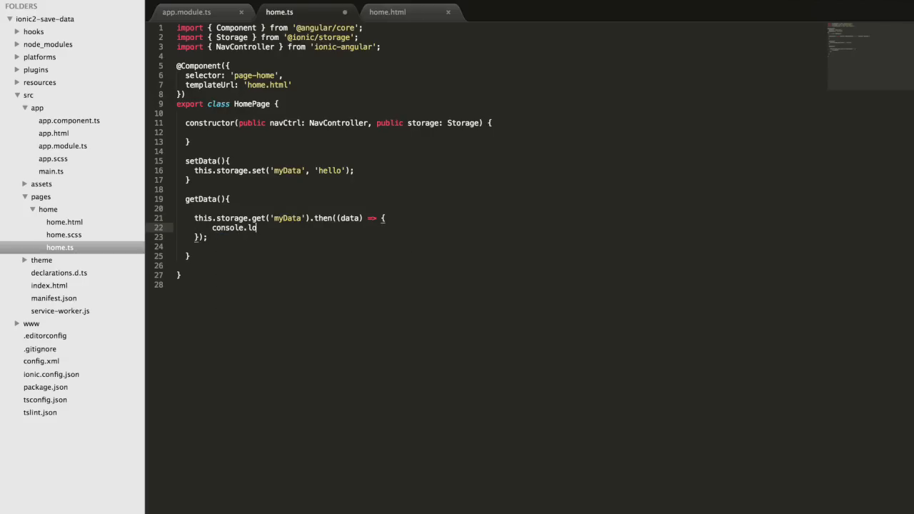
text(g(data);)
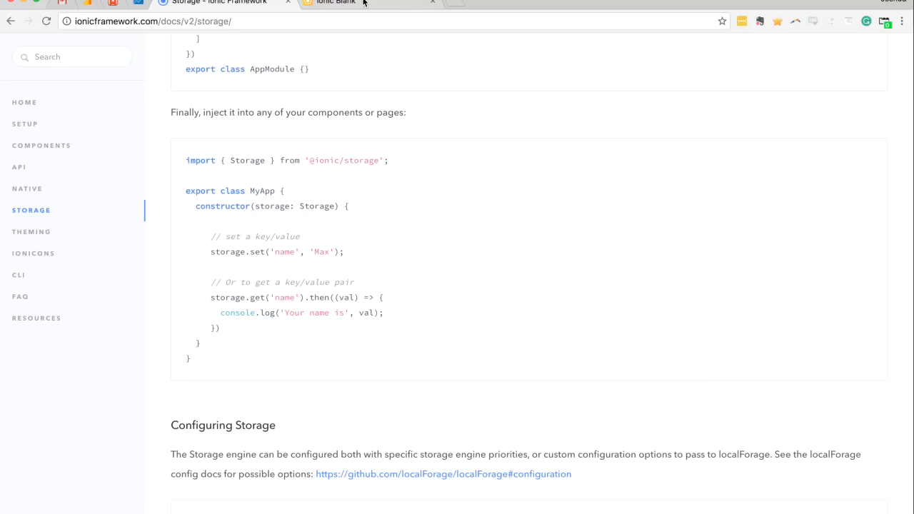
Switch to the localhost:8100 Ionic Blank tab and store the value with Set Data.
click(335, 3)
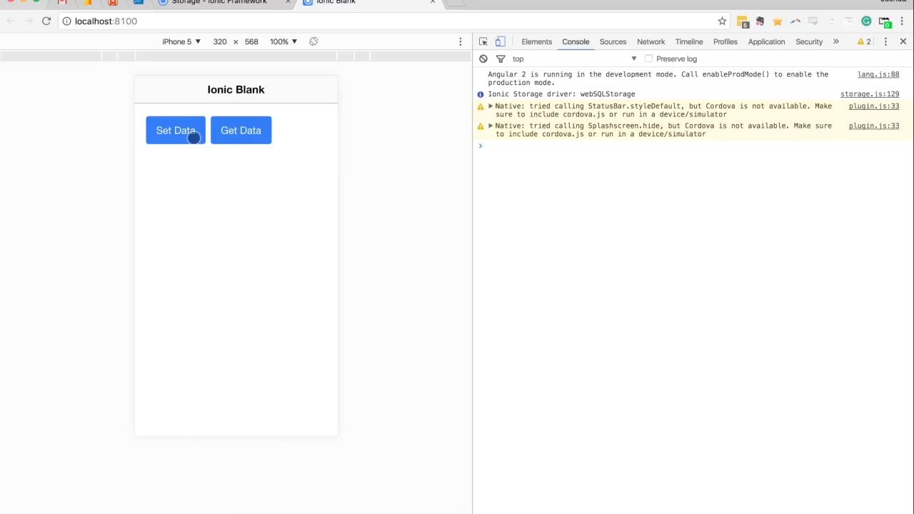
click(240, 130)
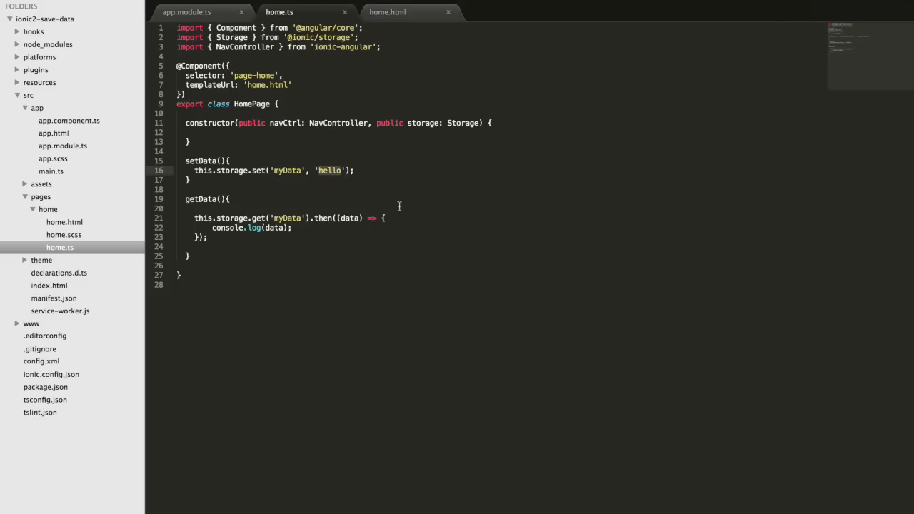
Replace 'hello' in the storage.set call, typing the start of 'goodbye'.
text(good)
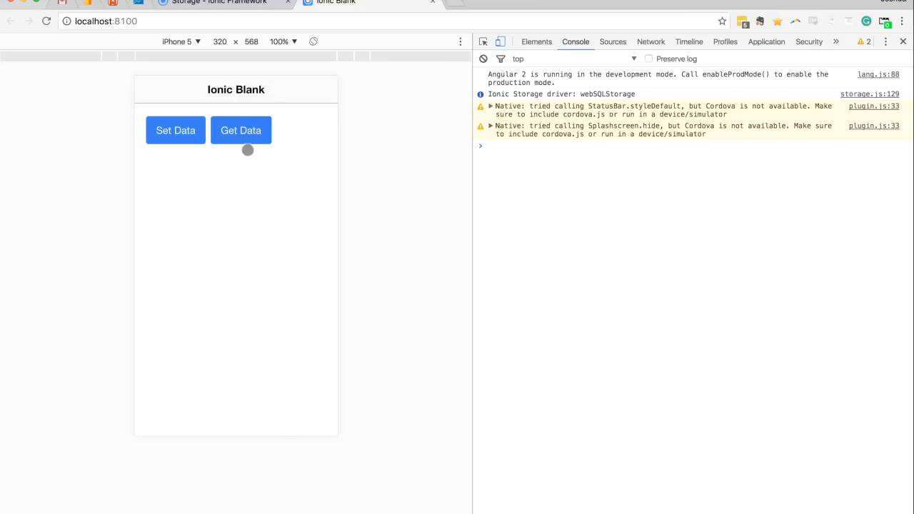
Log the stored value with Get Data, store 'goodbye' with Set Data and read it back.
click(240, 130)
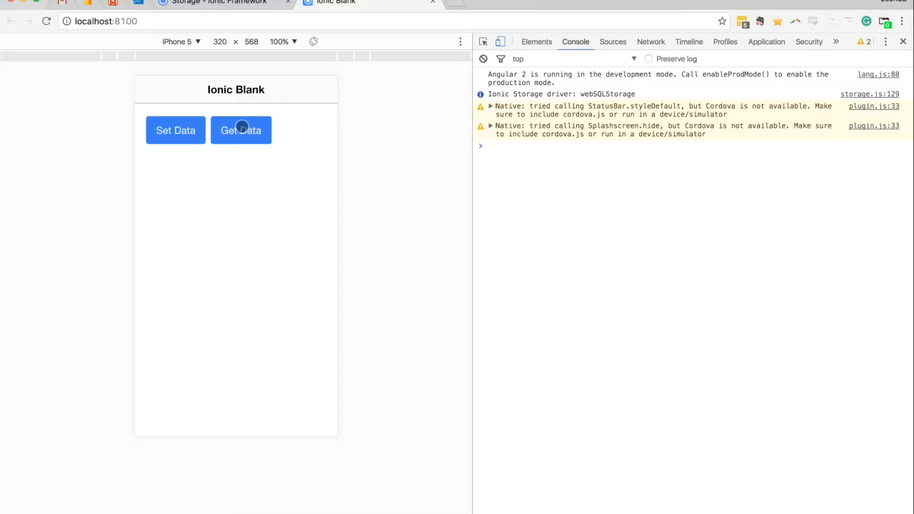
click(240, 130)
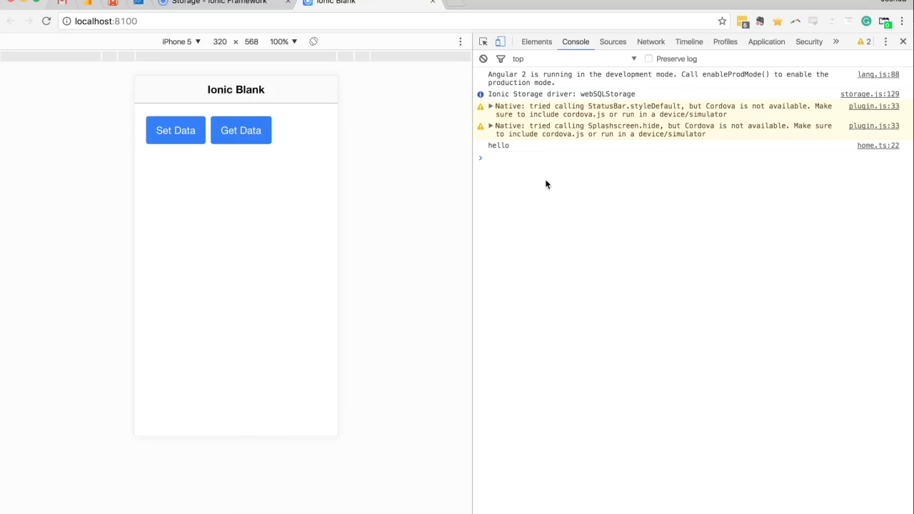
mouse_move(545, 183)
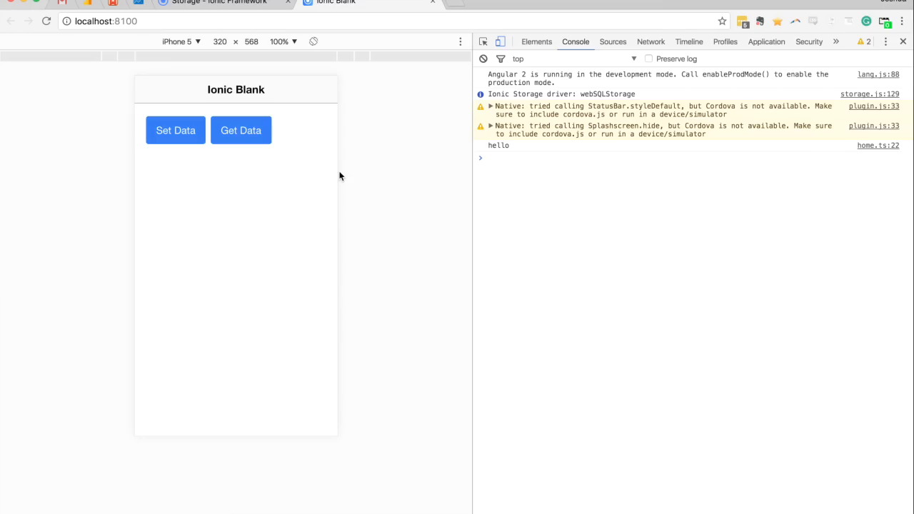
click(175, 130)
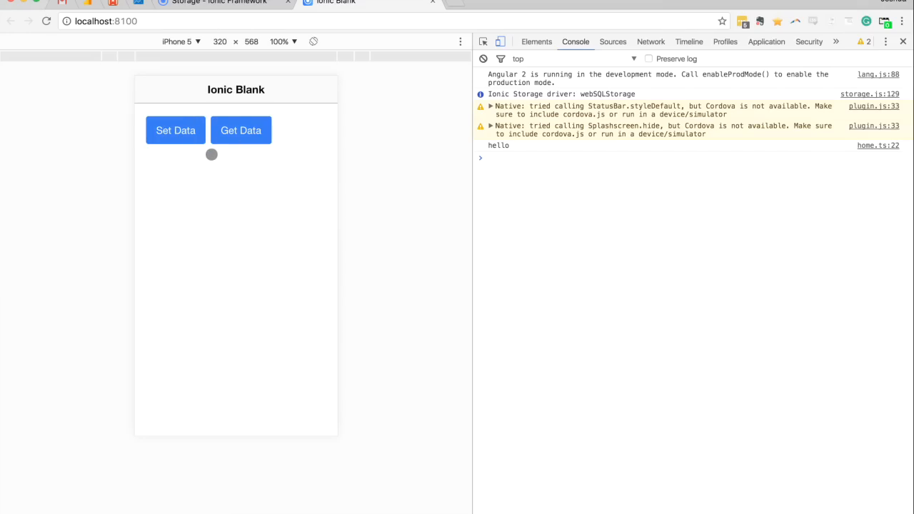
click(240, 130)
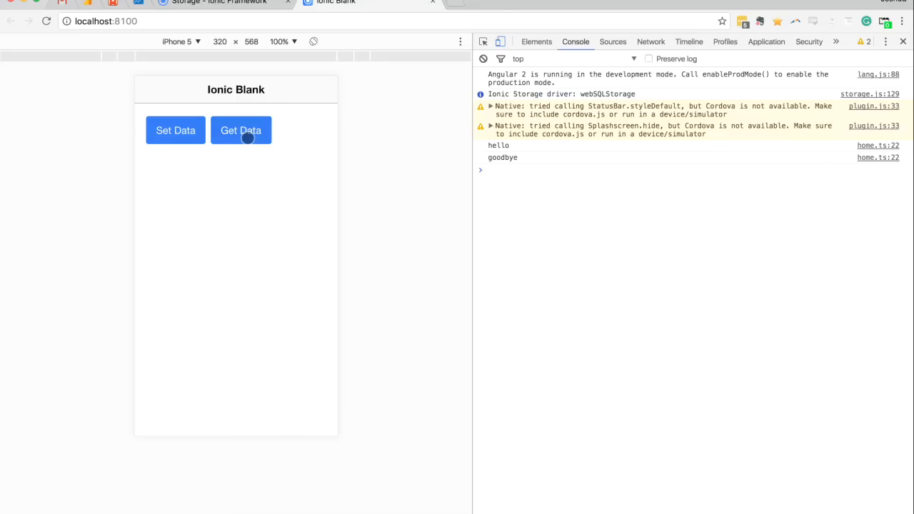
Reload the page and confirm Get Data still logs 'goodbye' in the console.
click(46, 21)
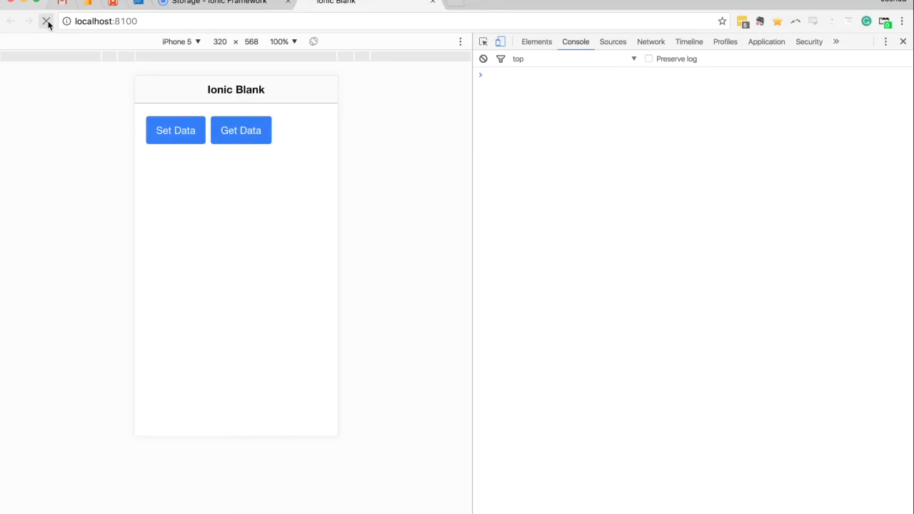
click(46, 22)
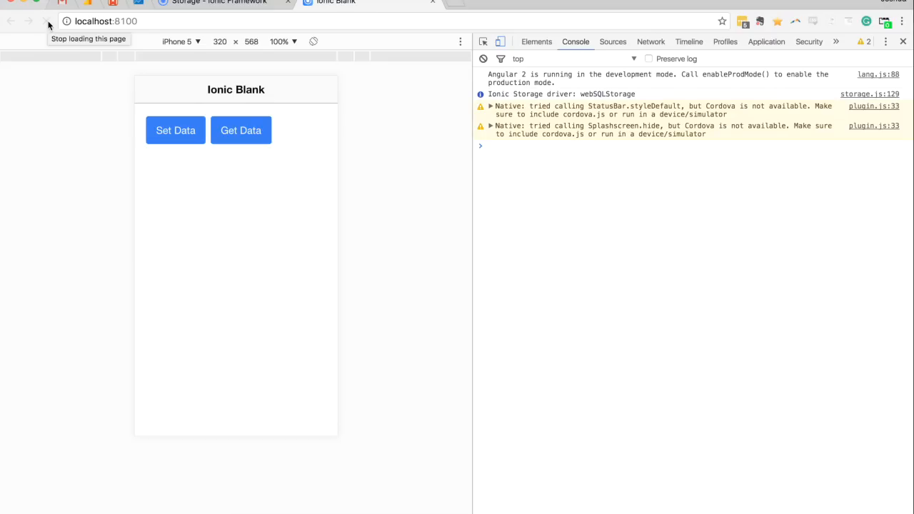
click(240, 130)
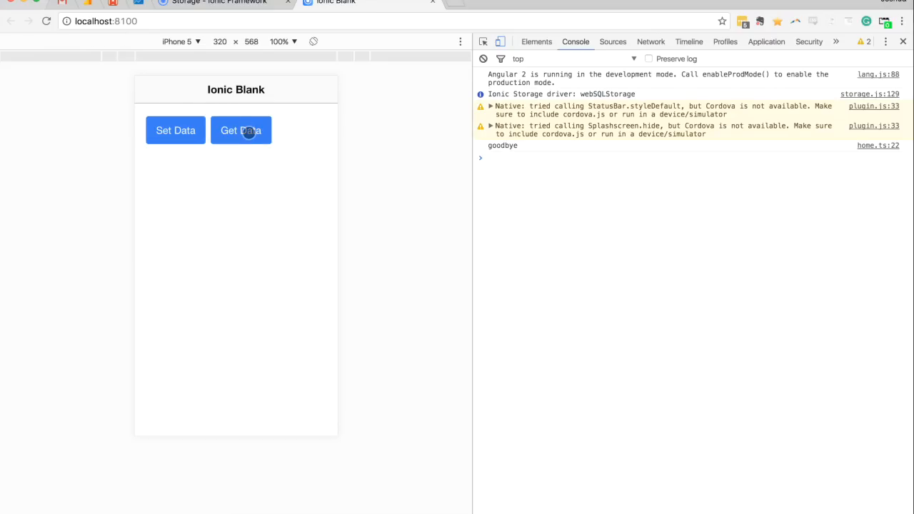